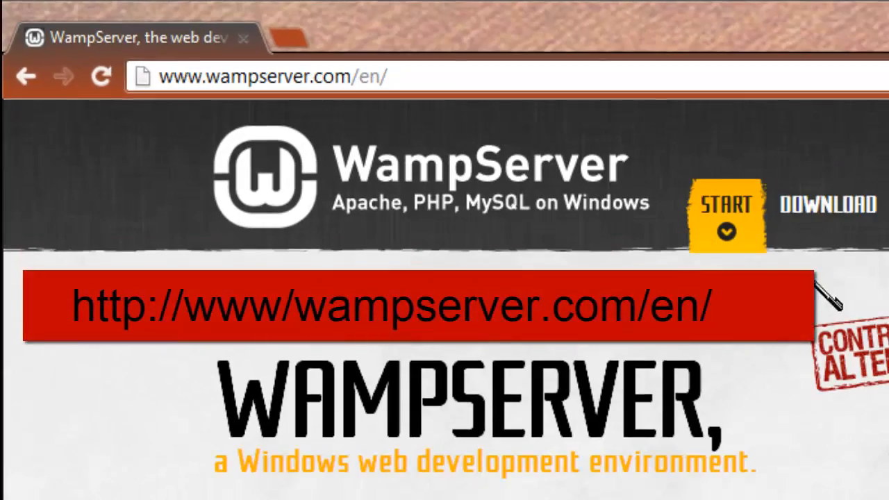
Step: Go to the site's DOWNLOAD section and scroll to the WampServer 2.2E build list
left_click(436, 106)
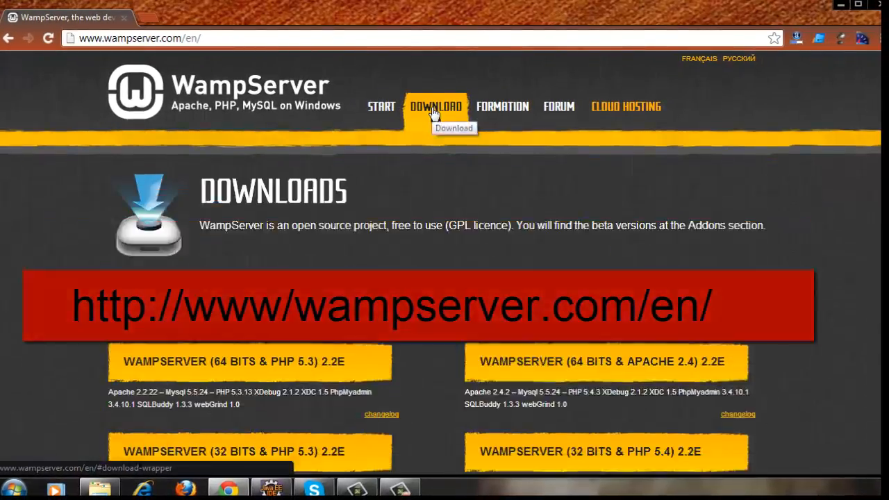
scroll("down", 3)
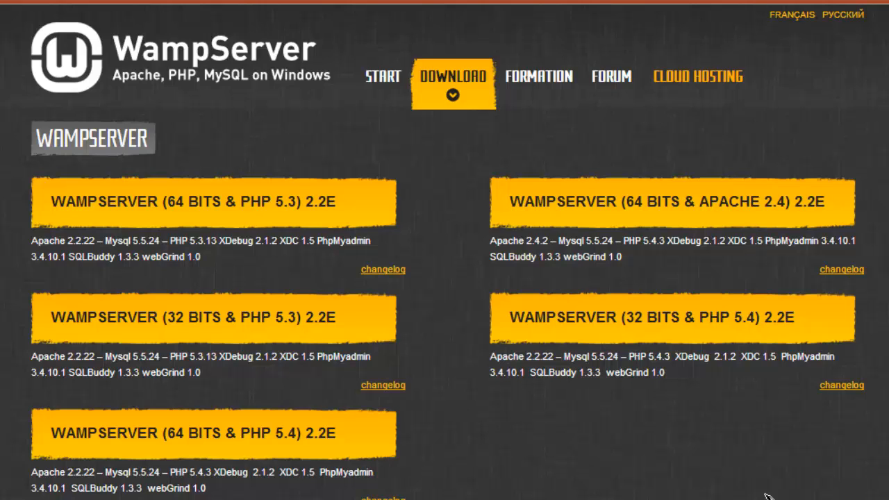
scroll("down", 3)
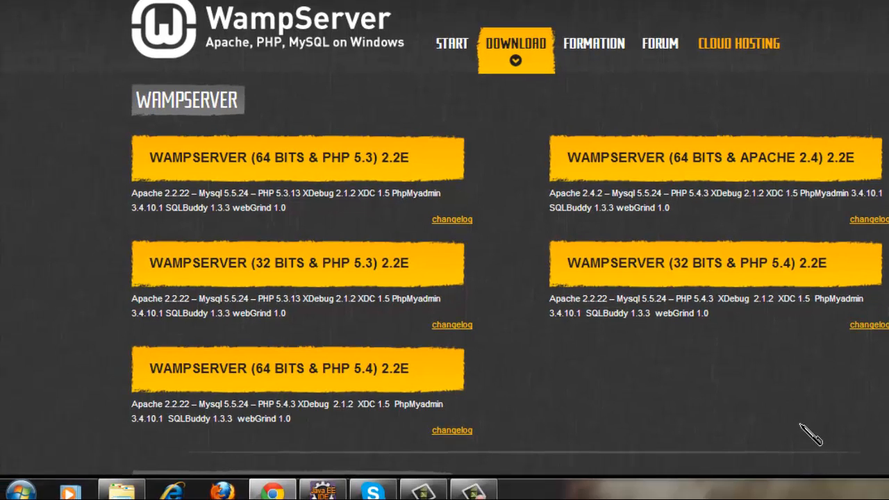
left_click(20, 483)
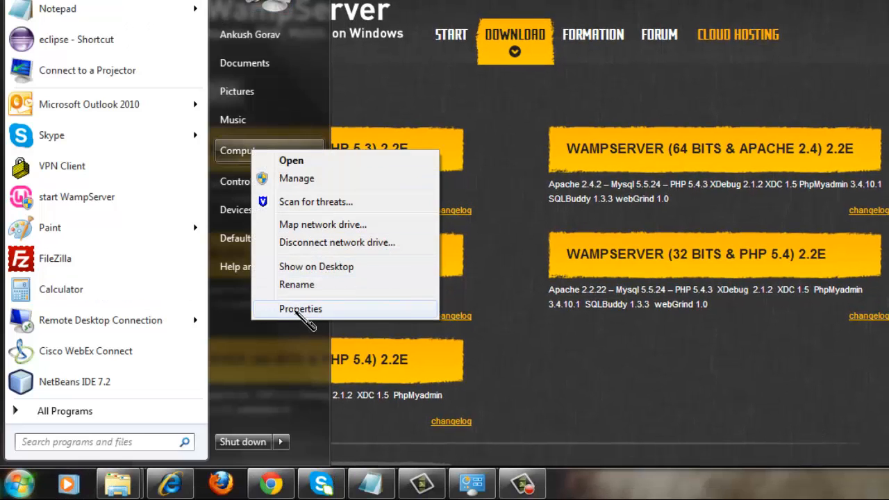
left_click(300, 309)
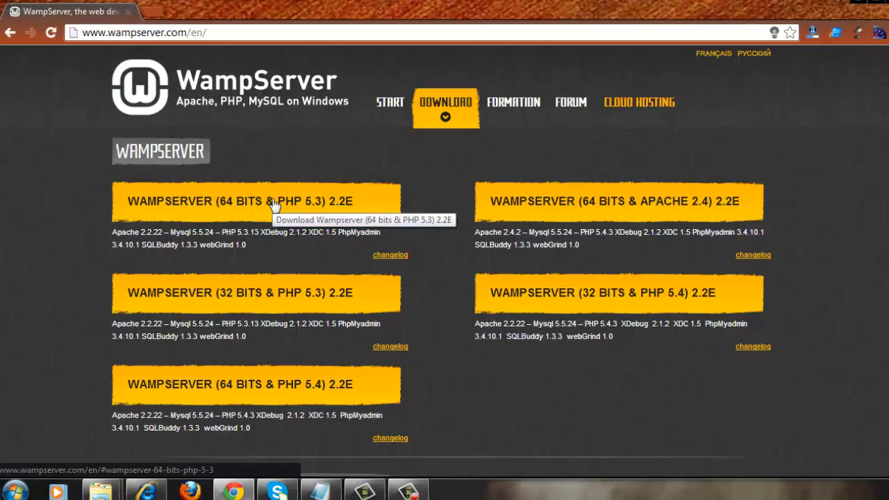
Step: Choose WAMPSERVER (64 BITS & PHP 5.3) 2.2E and start the direct download via SourceForge
left_click(257, 200)
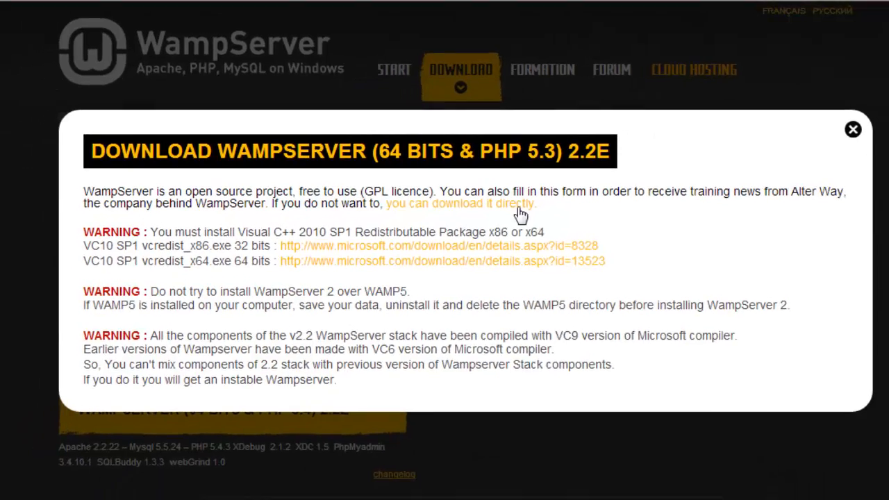
left_click(458, 203)
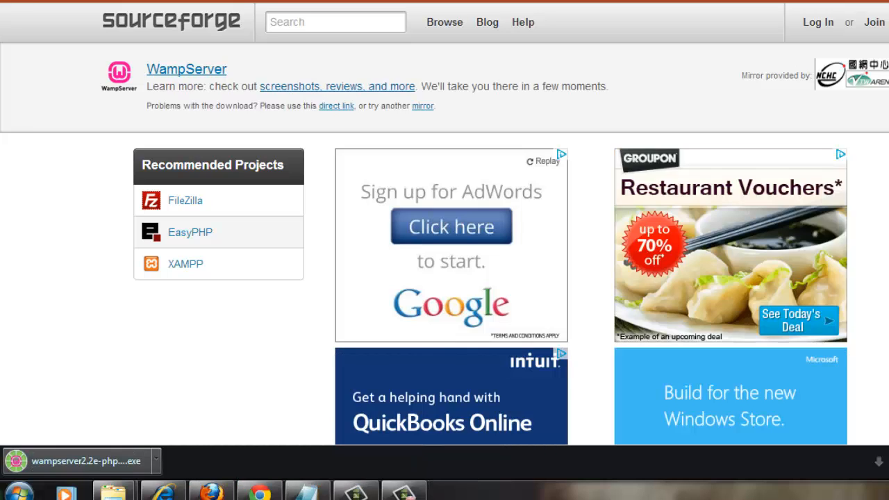
mouse_move(480, 322)
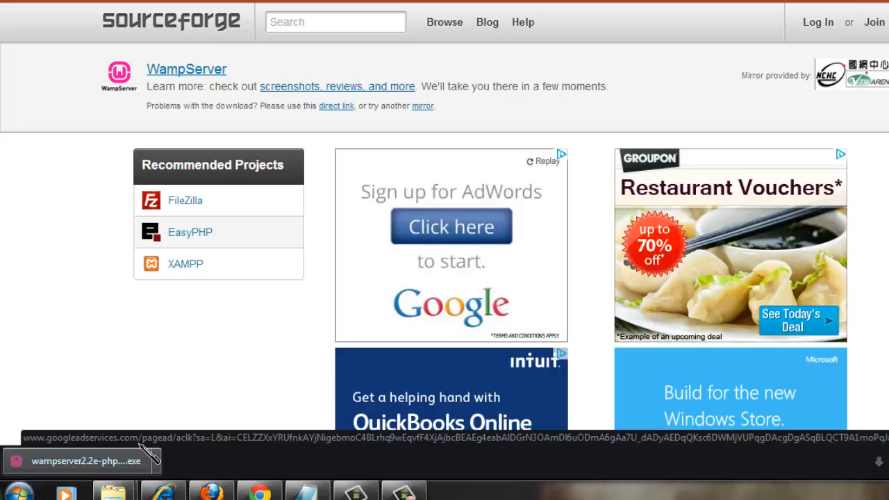
Step: Run the downloaded installer past the security warning, welcome page and license agreement
left_click(80, 461)
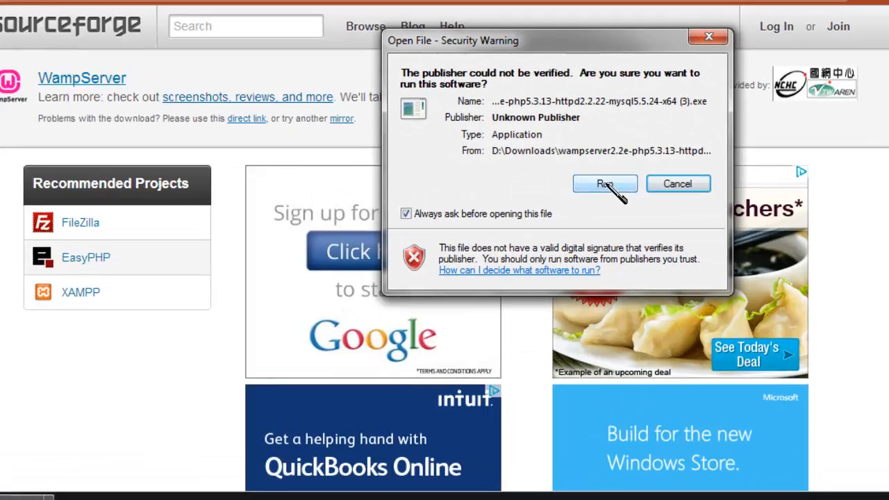
left_click(605, 184)
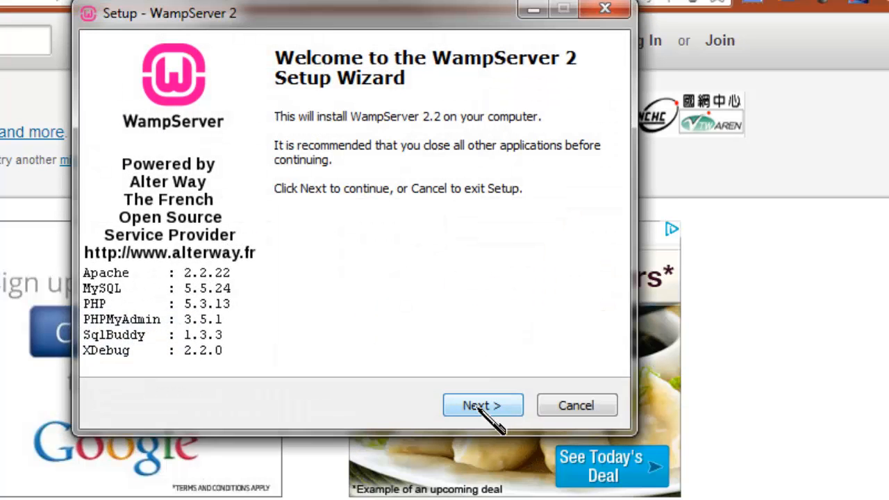
left_click(484, 406)
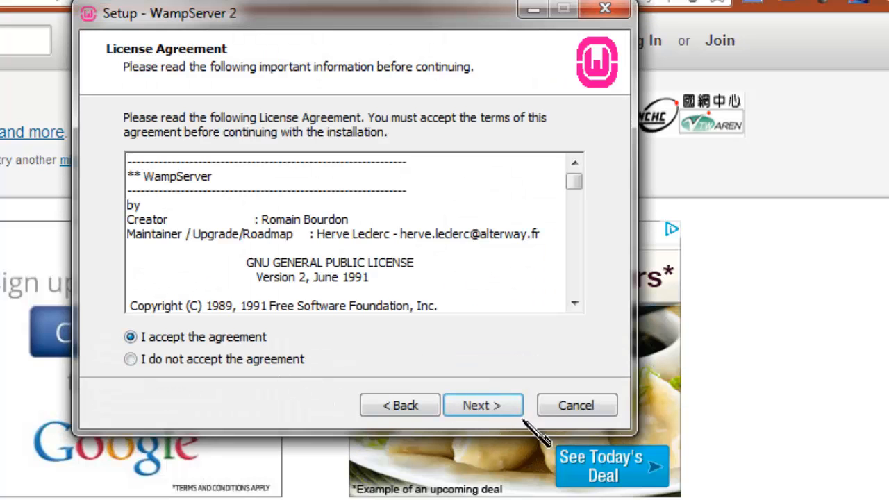
left_click(484, 406)
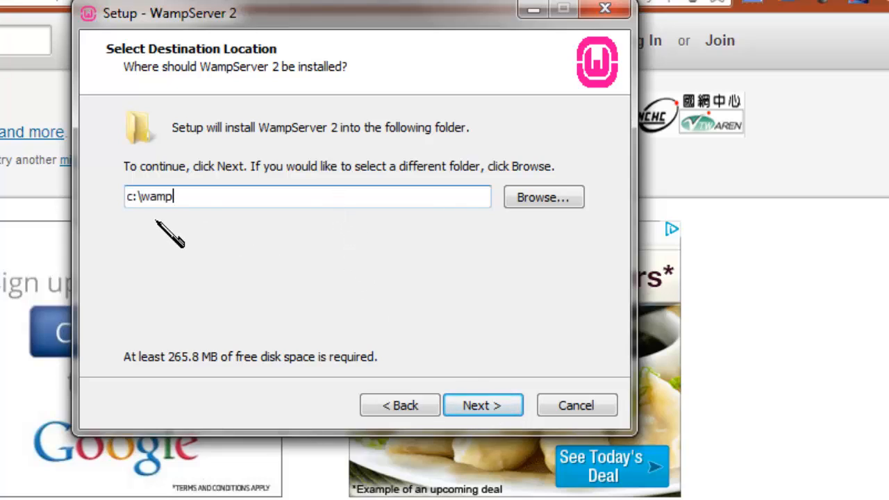
mouse_move(197, 236)
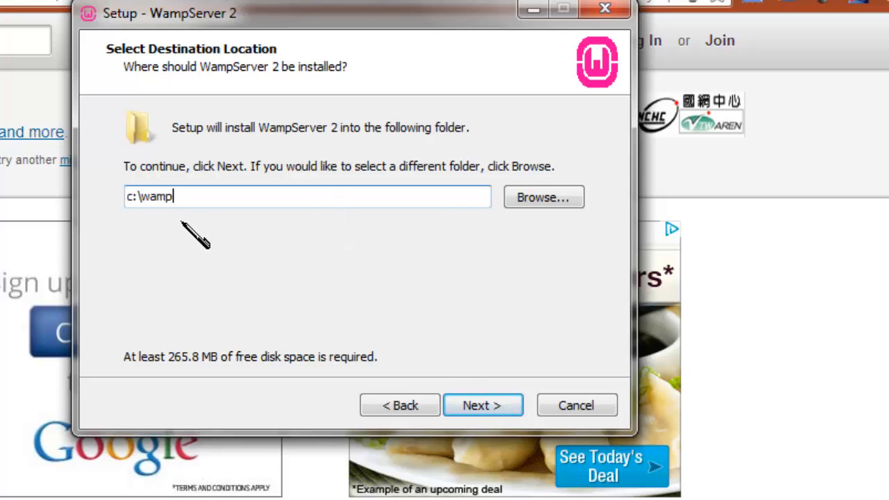
mouse_move(130, 200)
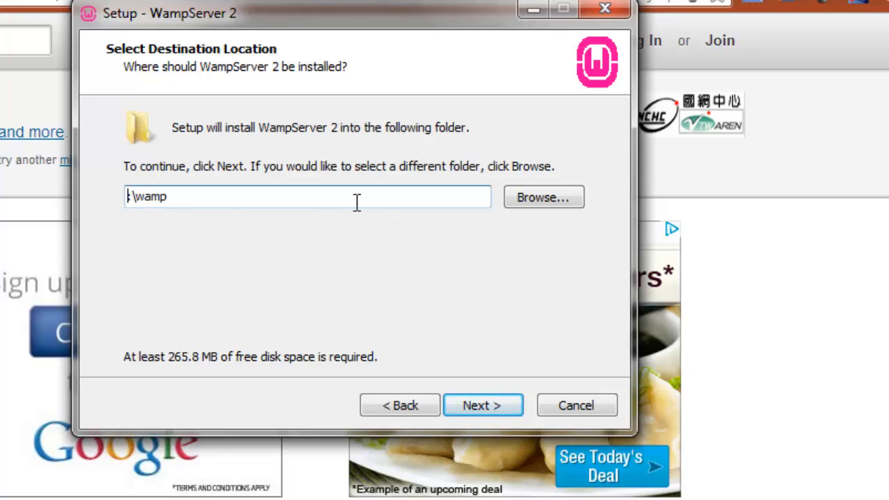
Step: Set the install folder to d:\wamp and have setup create a desktop icon
type("d:")
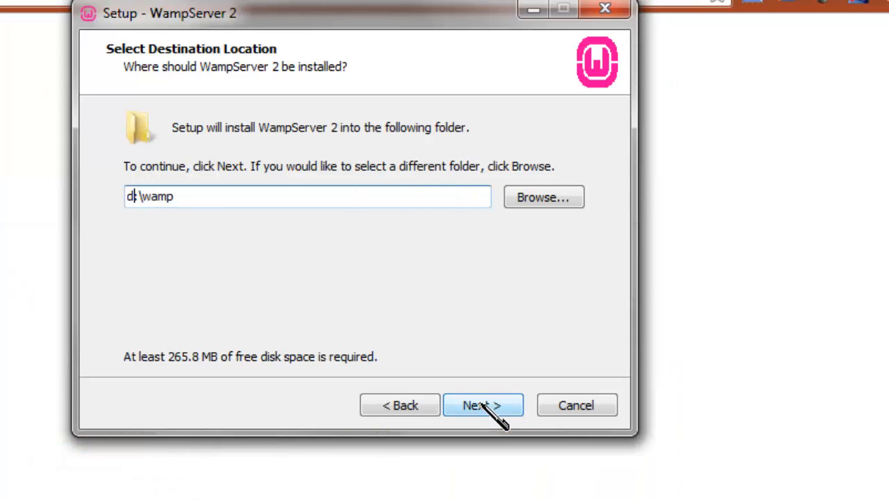
left_click(484, 406)
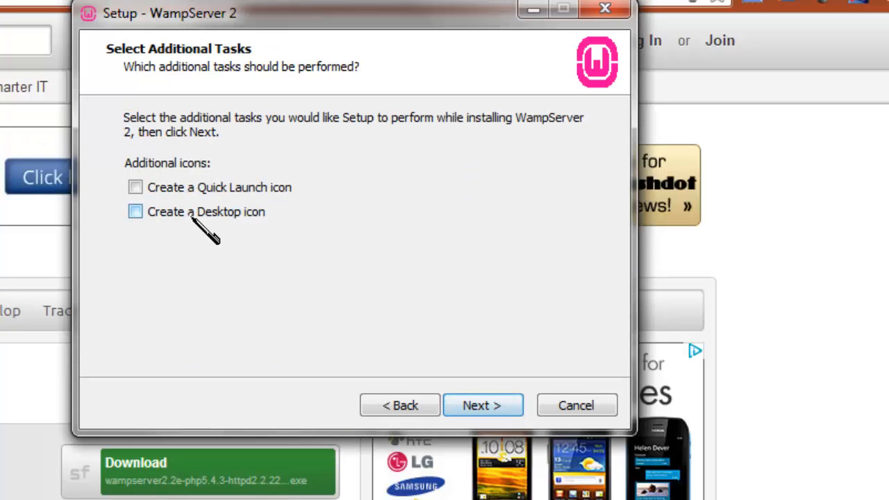
left_click(135, 211)
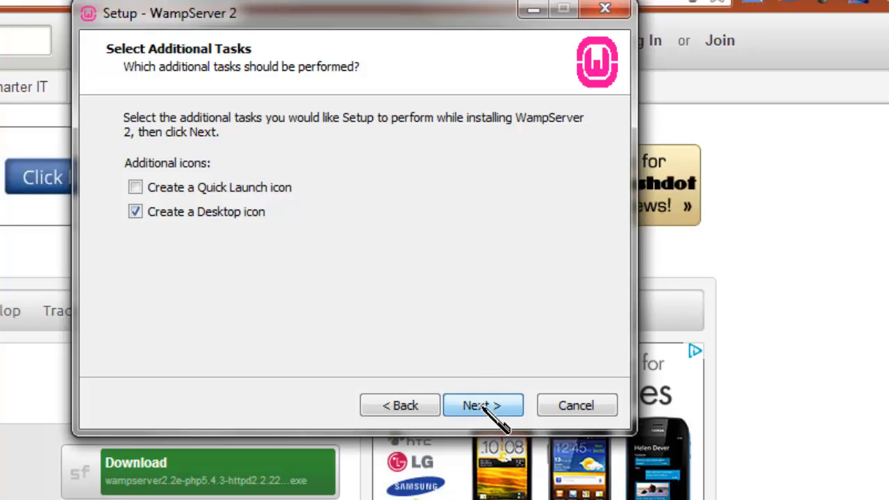
left_click(484, 406)
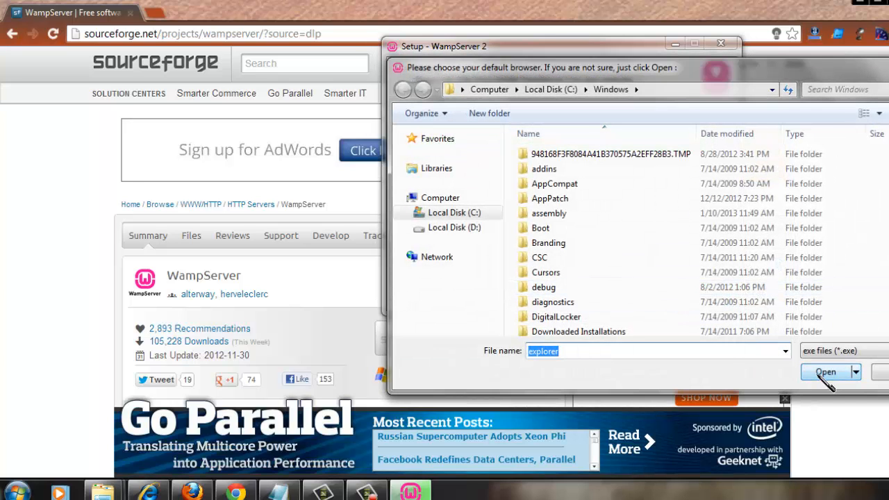
Step: Accept explorer as default browser, keep the PHP mail defaults and finish setup launching WampServer
left_click(825, 372)
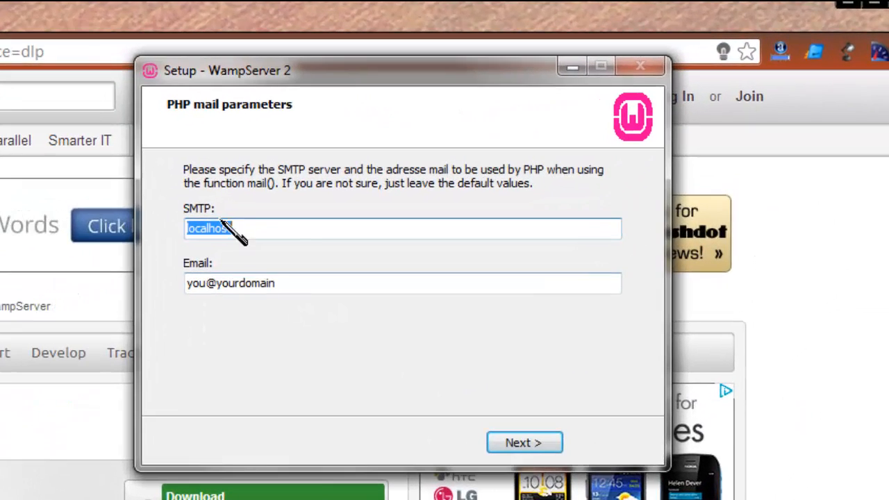
mouse_move(525, 443)
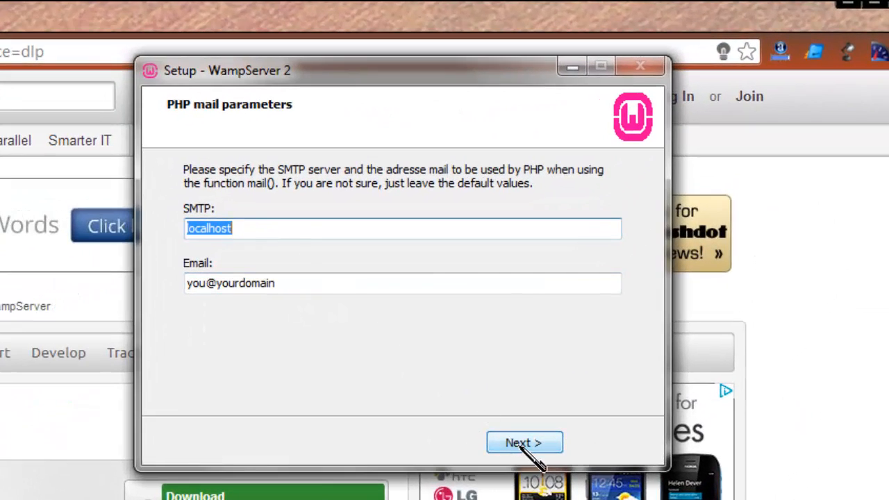
left_click(523, 442)
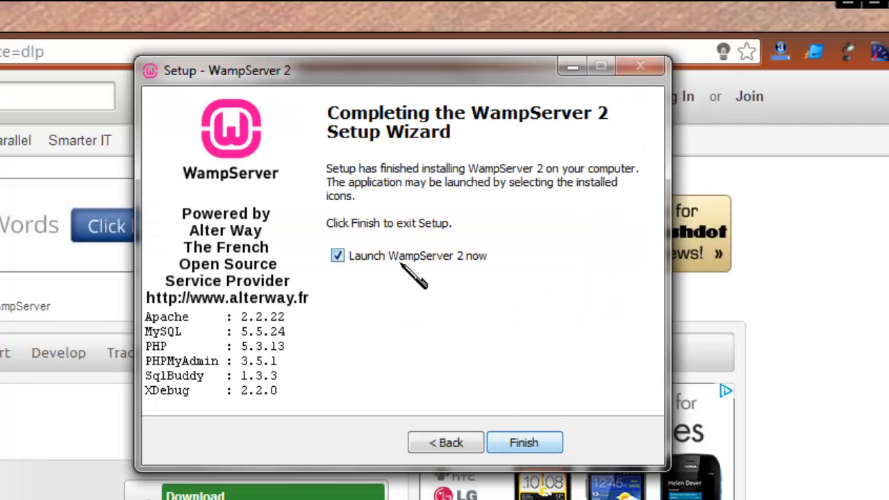
left_click(523, 442)
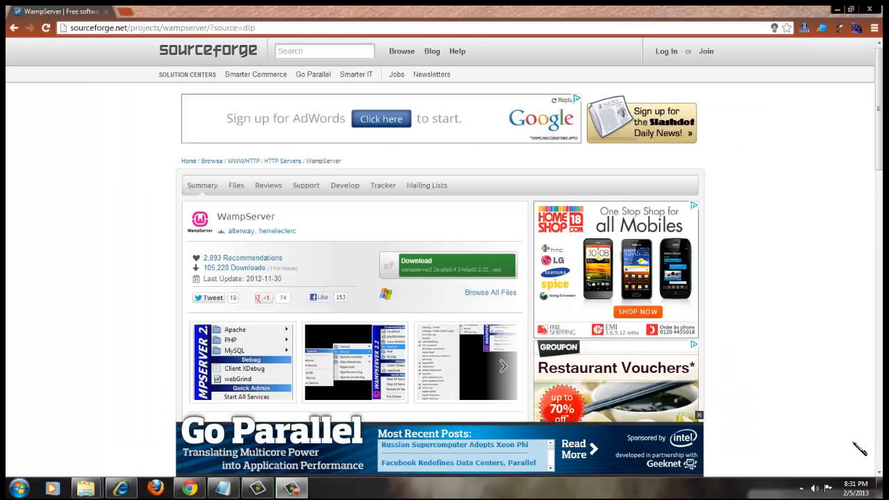
Step: Minimize the browser and launch phpMyAdmin from the WampServer tray icon menu
left_click(850, 8)
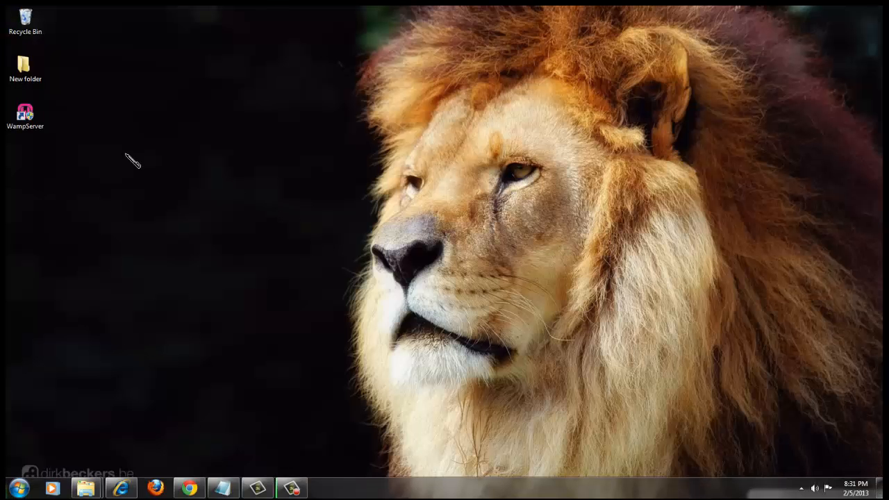
left_click(25, 114)
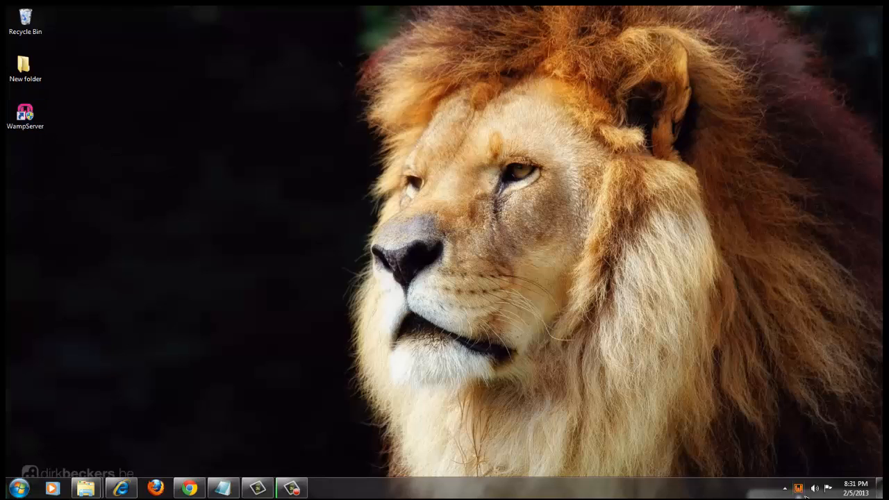
left_click(783, 488)
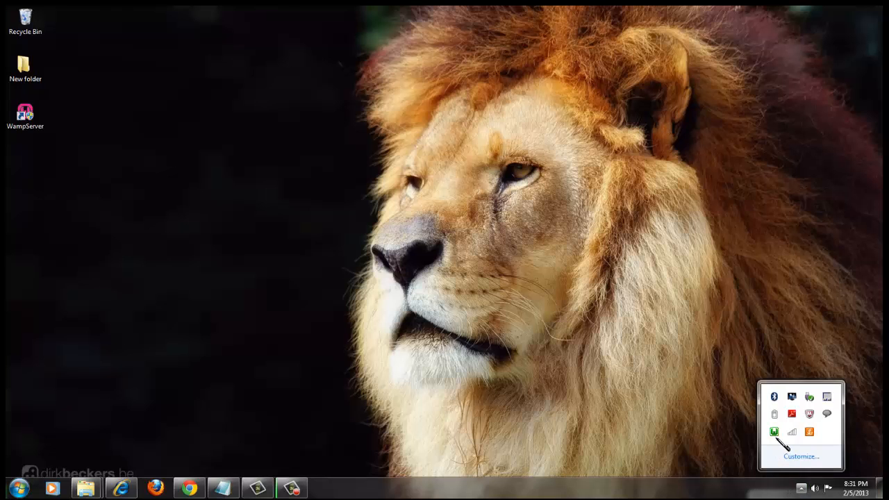
mouse_move(774, 432)
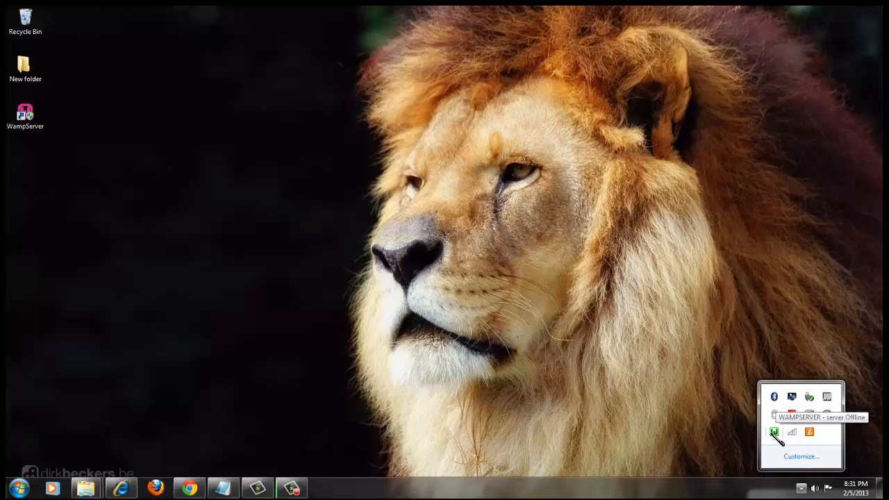
left_click(774, 434)
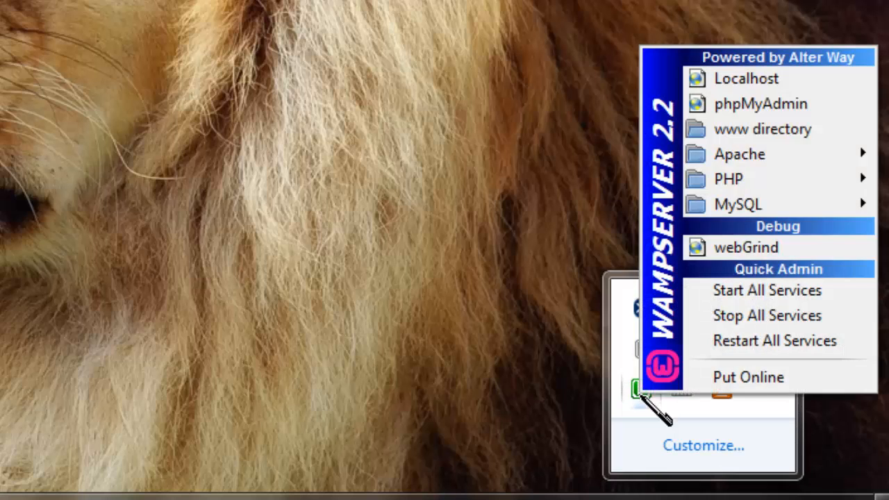
mouse_move(767, 299)
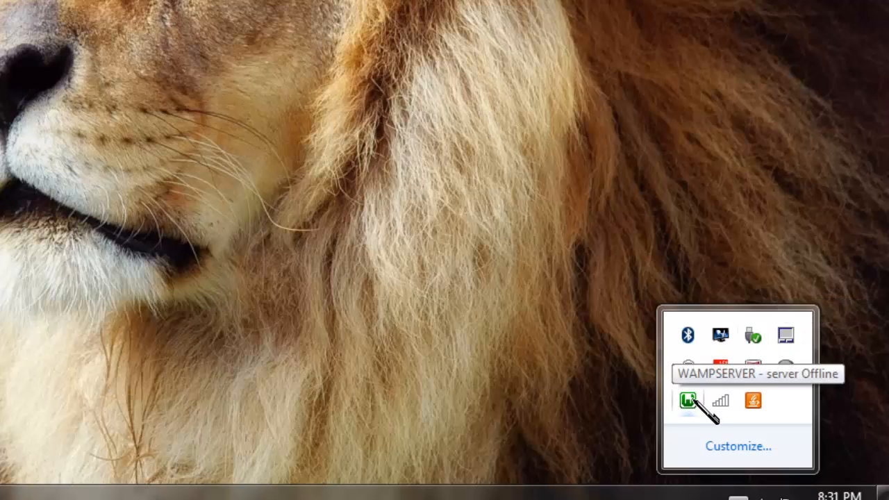
left_click(686, 400)
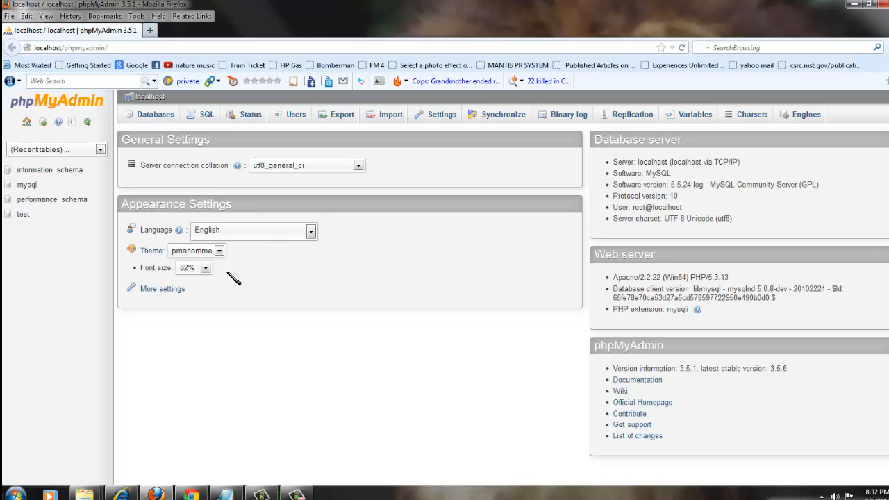
mouse_move(228, 277)
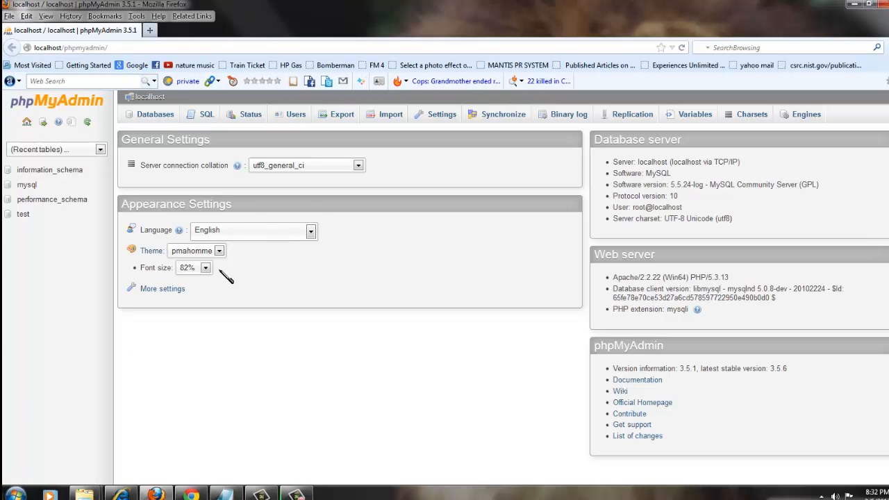
Step: Show the Databases page listing information_schema, mysql, performance_schema and test
left_click(155, 113)
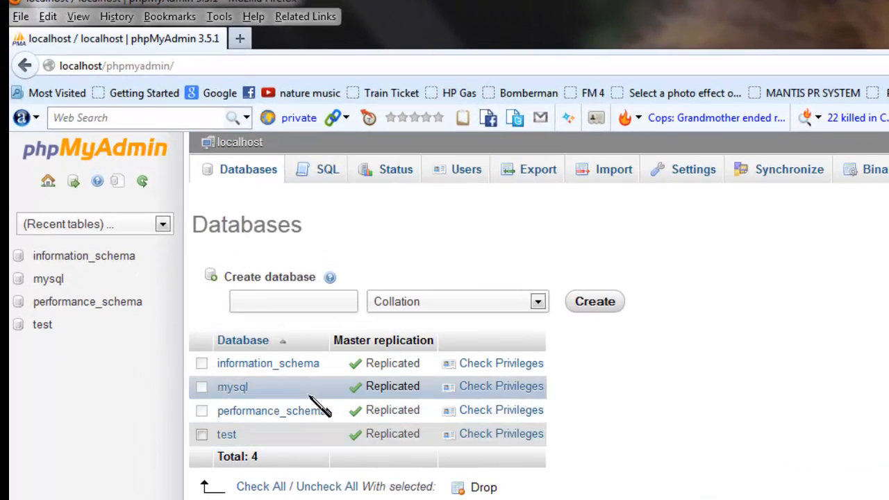
mouse_move(261, 455)
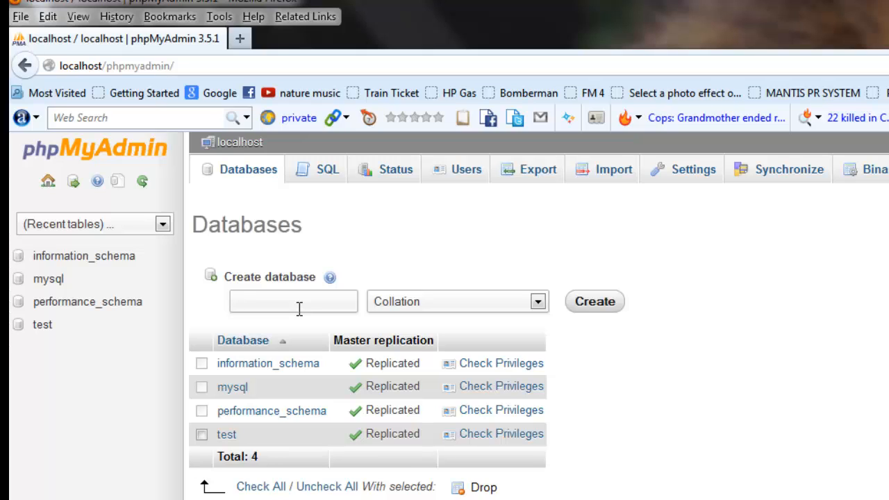
Step: Create a database named hibernateTutorials and enter it from the list
left_click(293, 300)
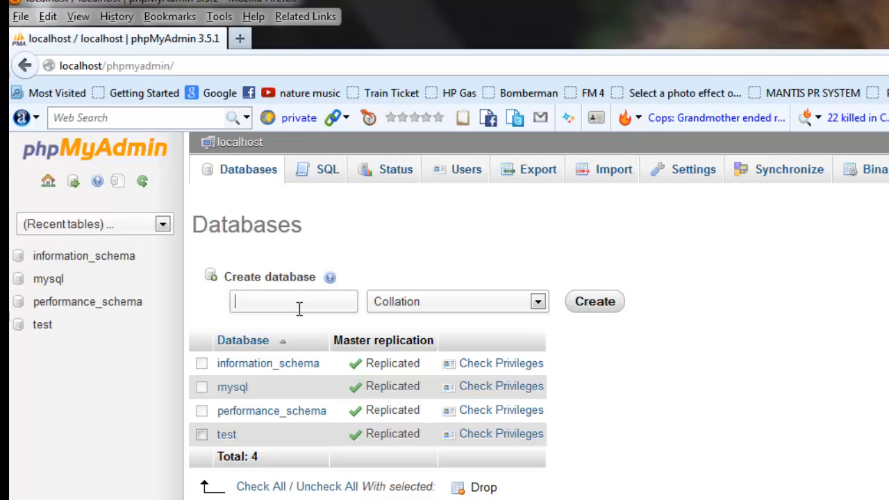
mouse_move(320, 332)
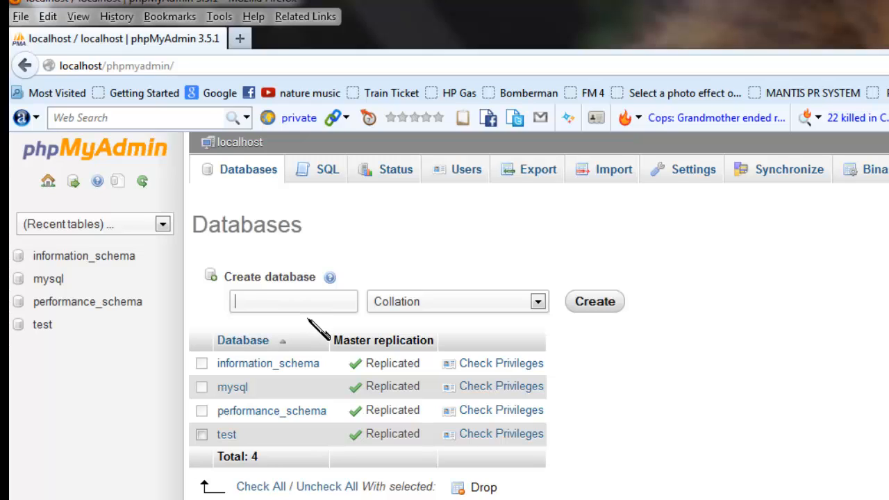
type("hibernateT")
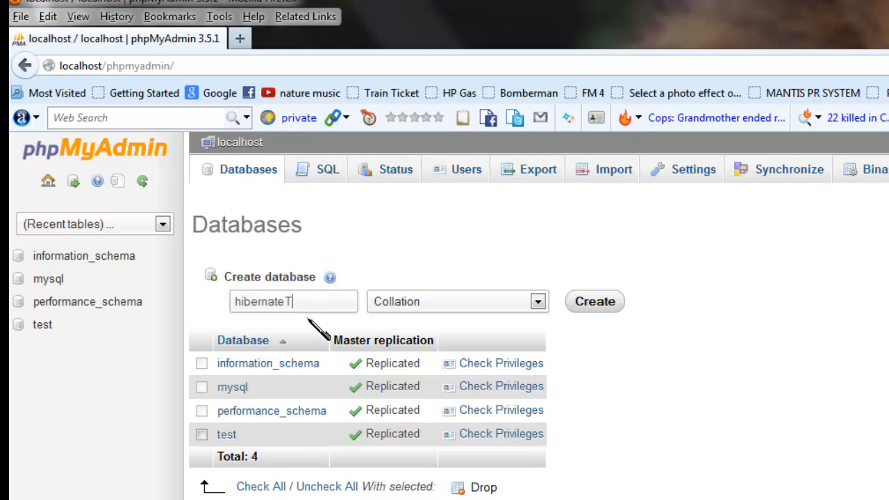
type("utorials")
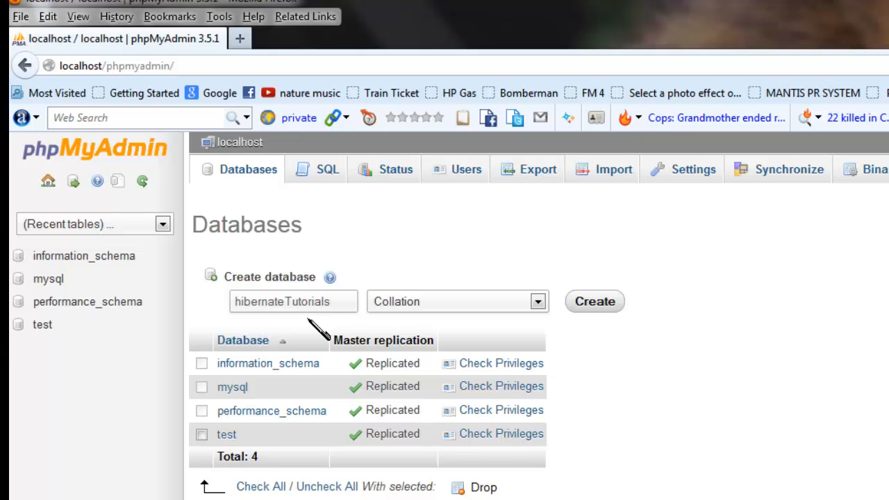
left_click(595, 301)
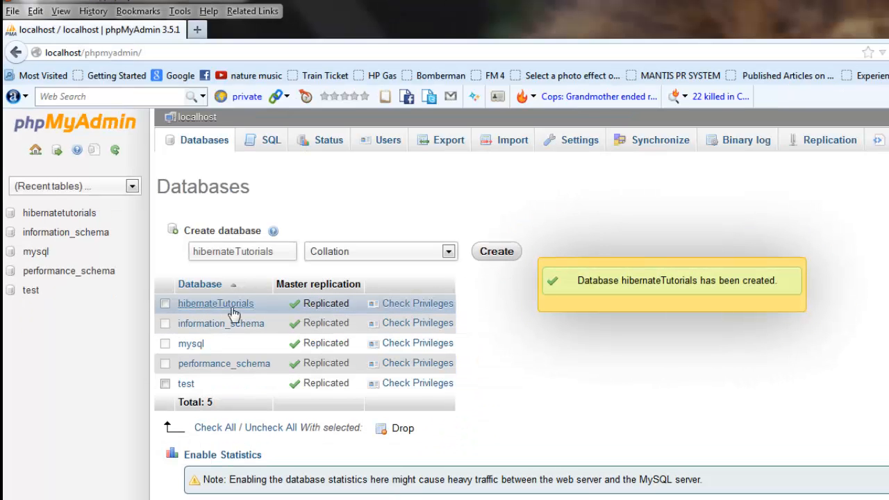
mouse_move(236, 309)
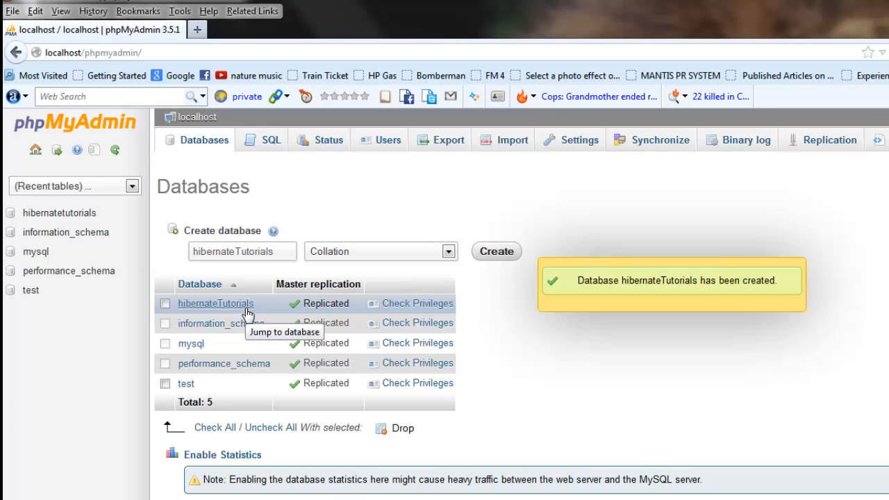
left_click(215, 303)
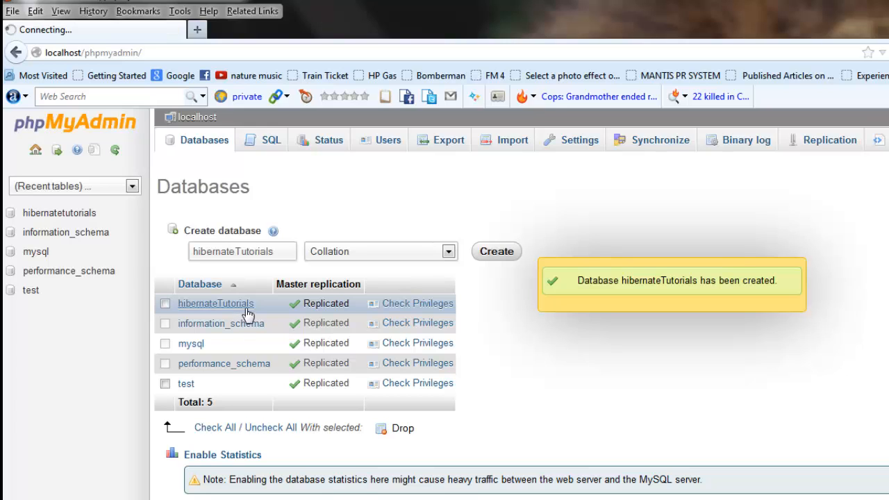
Step: Go to the SQL query page of the empty hibernatetutorials database
left_click(213, 303)
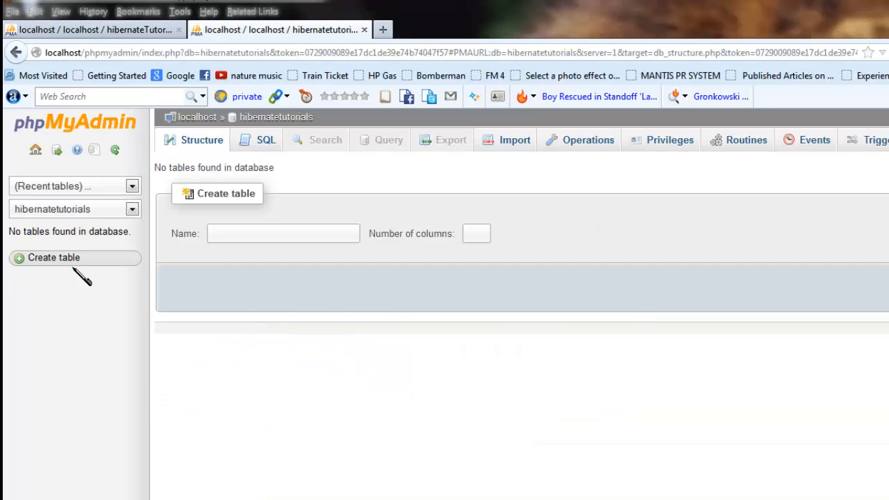
mouse_move(56, 266)
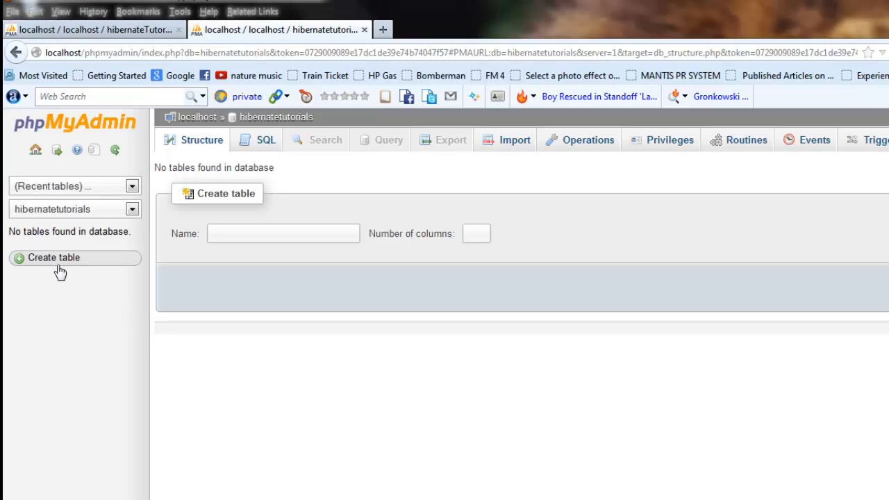
mouse_move(90, 292)
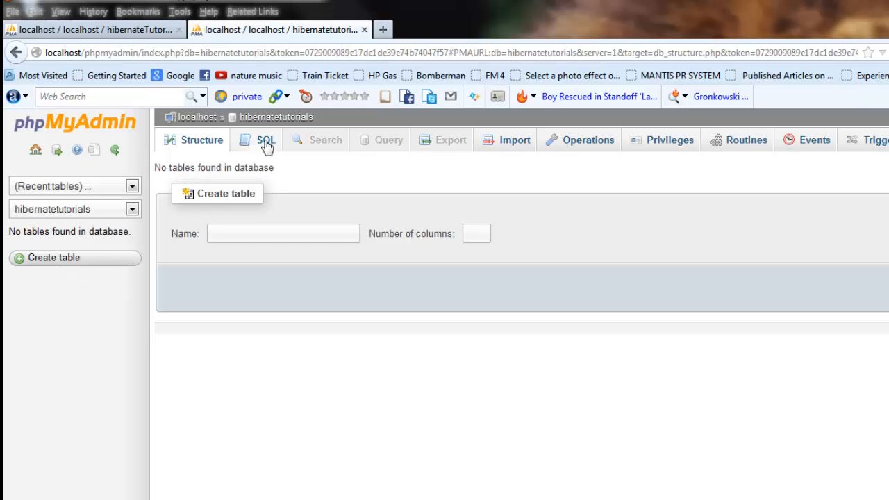
left_click(266, 139)
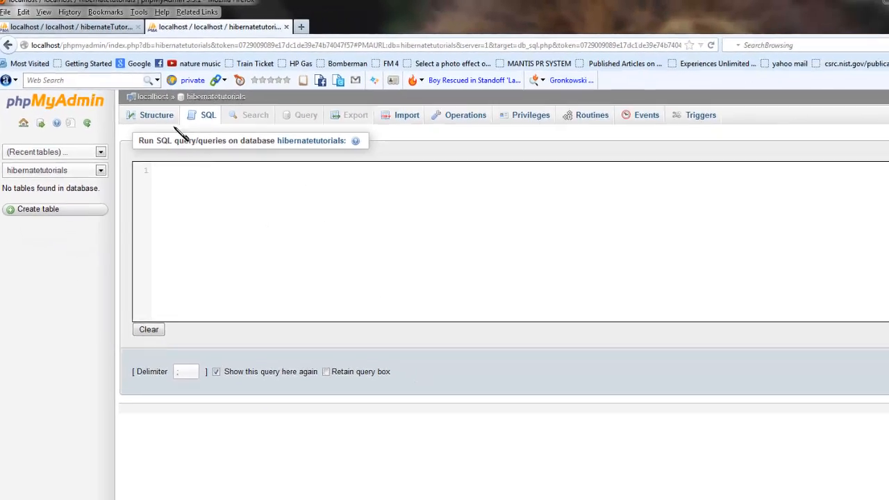